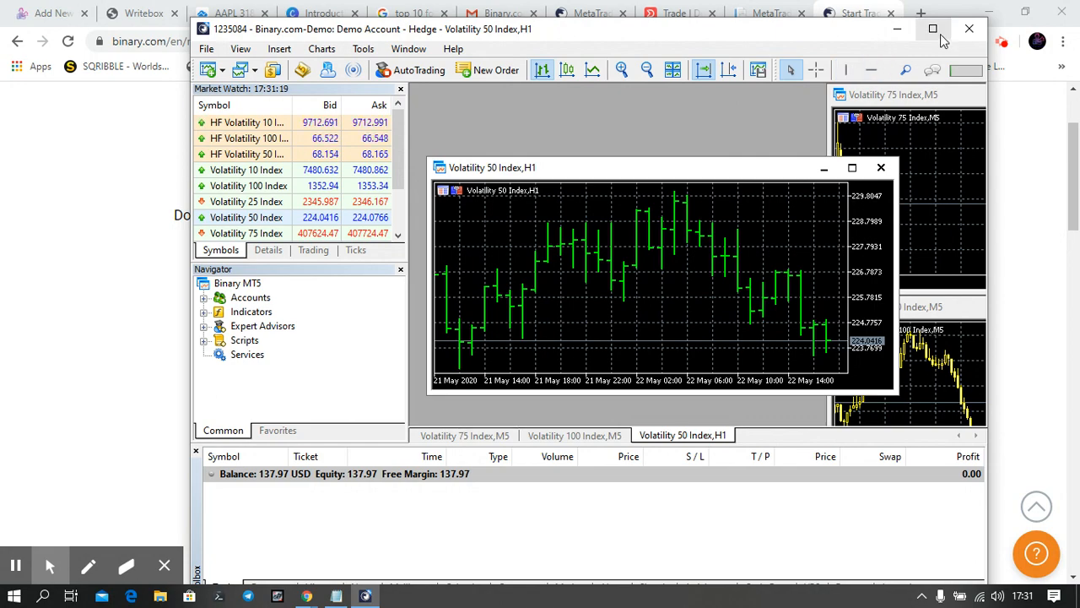
# Step: Maximize the terminal and the Volatility 50 H1 chart, then draw it as candlesticks
pyautogui.click(932, 28)
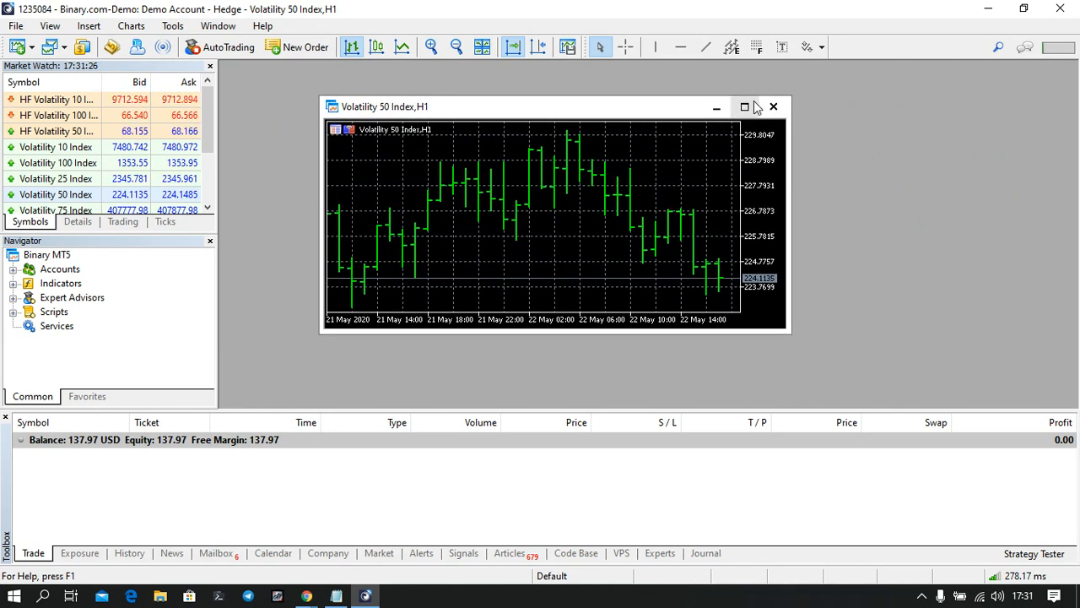
pyautogui.click(744, 107)
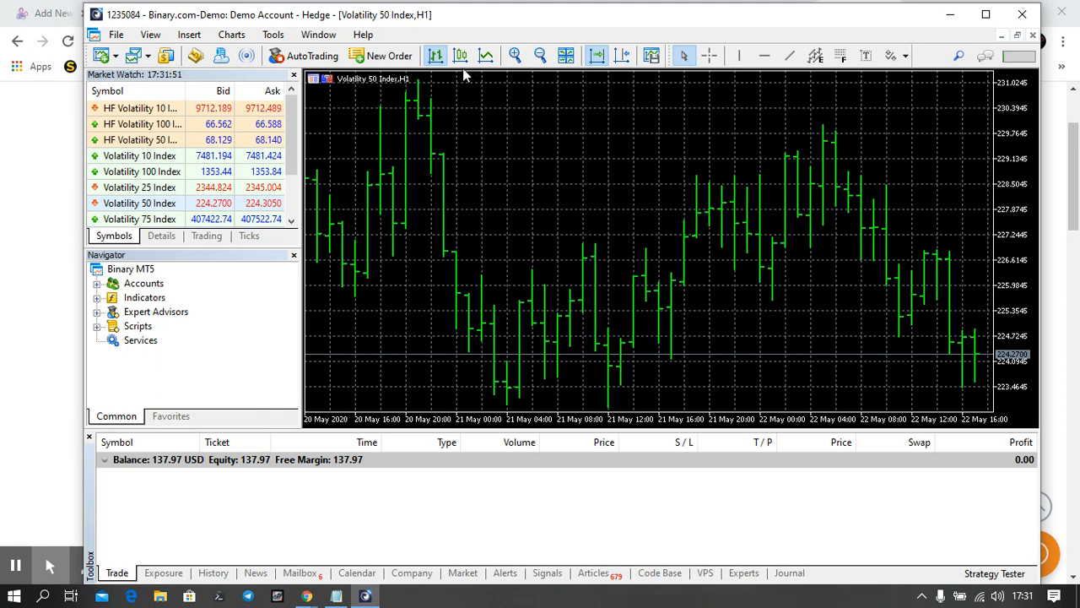
pyautogui.click(460, 56)
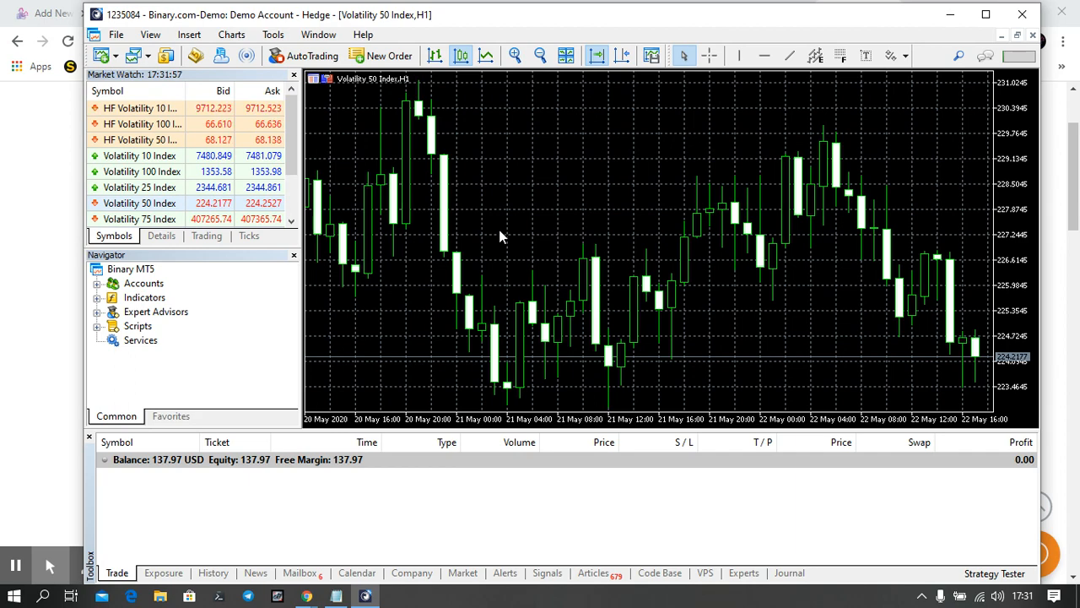
# Step: In chart Properties, turn off Show grid and set Bear candle colour to Red
pyautogui.rightClick(501, 236)
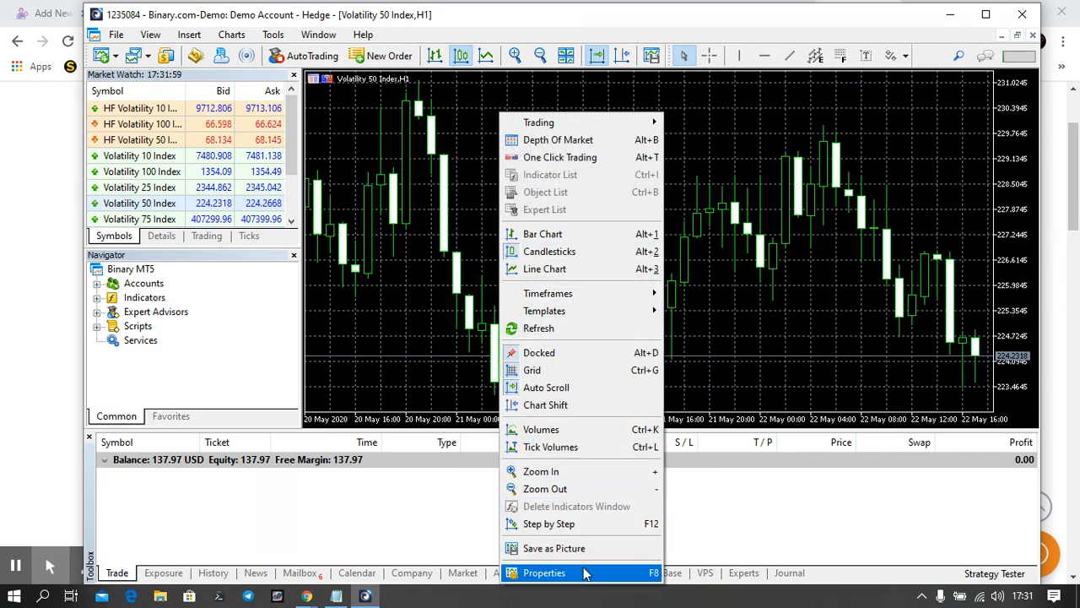
pyautogui.click(544, 572)
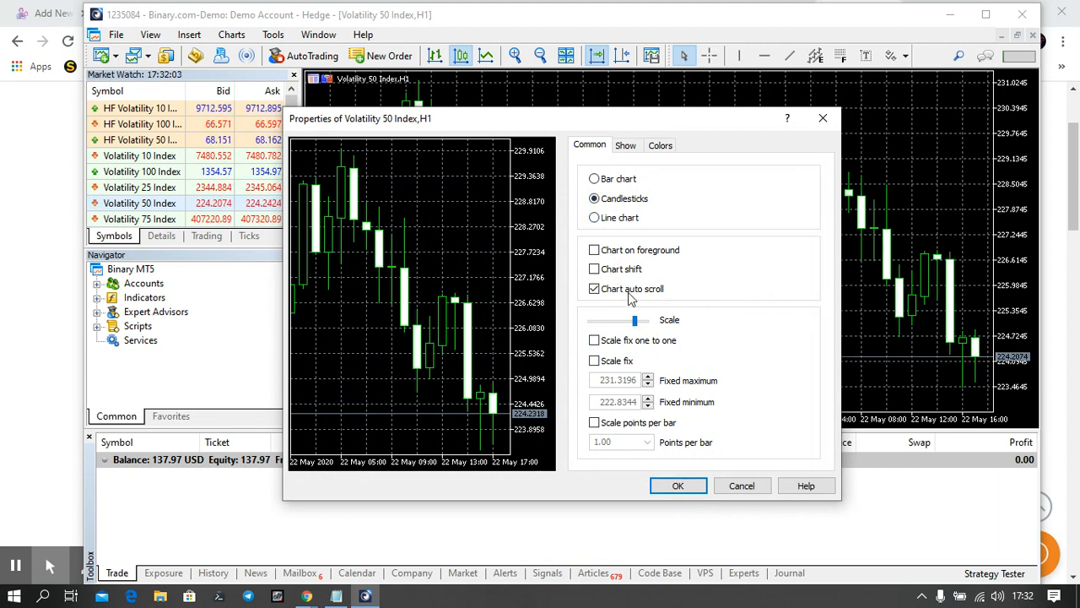
pyautogui.click(625, 146)
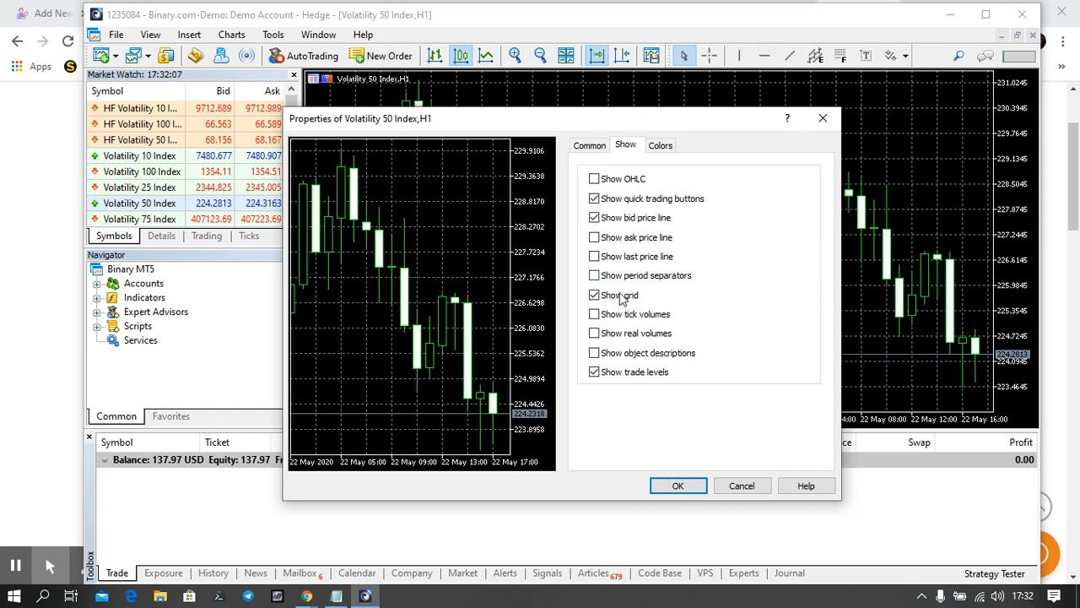
pyautogui.click(594, 294)
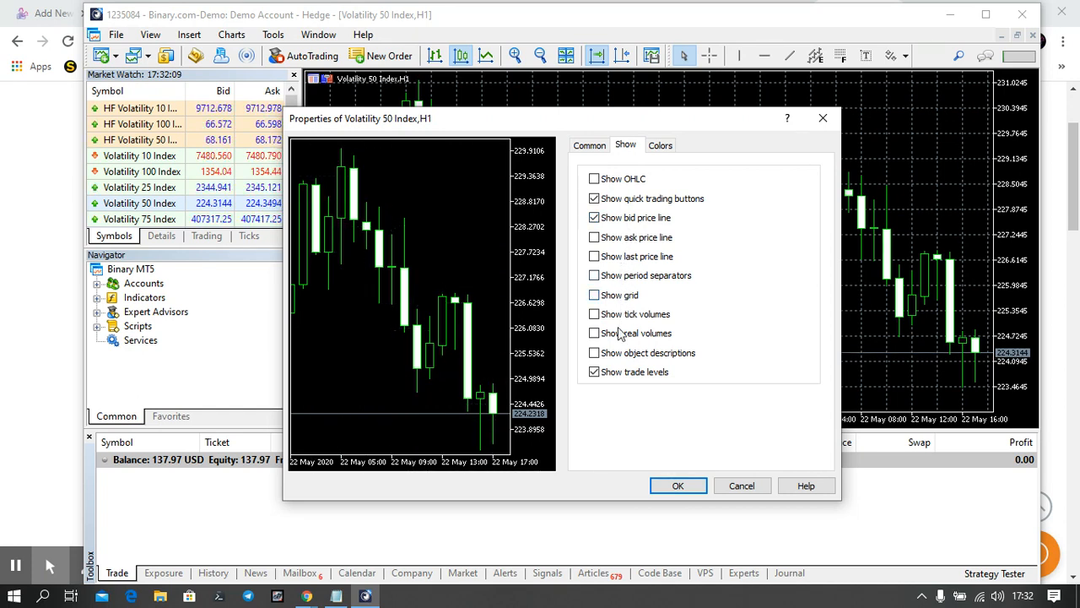
pyautogui.click(660, 144)
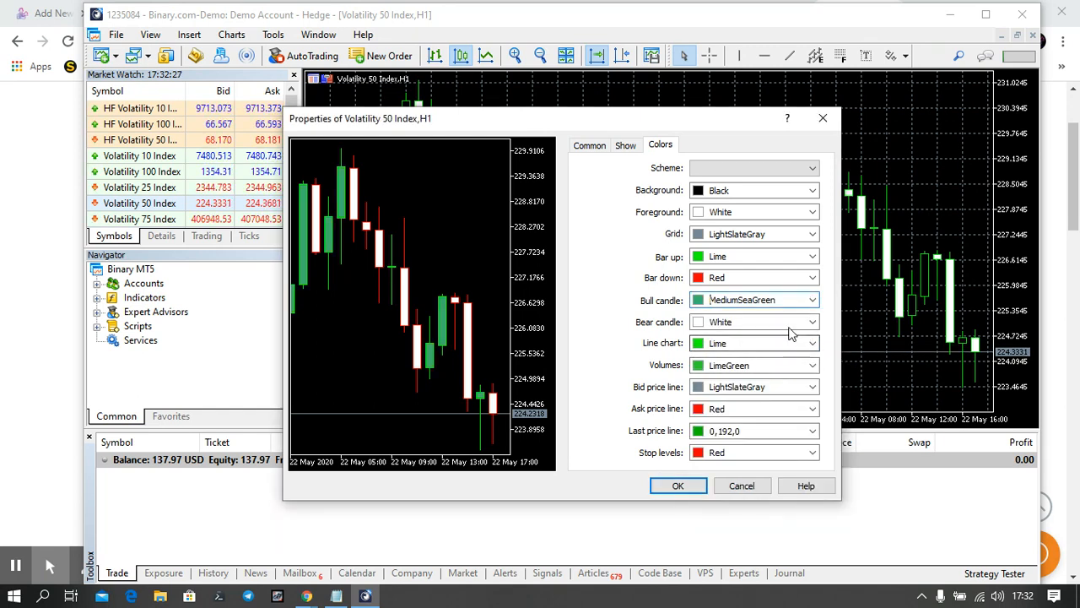
pyautogui.click(812, 322)
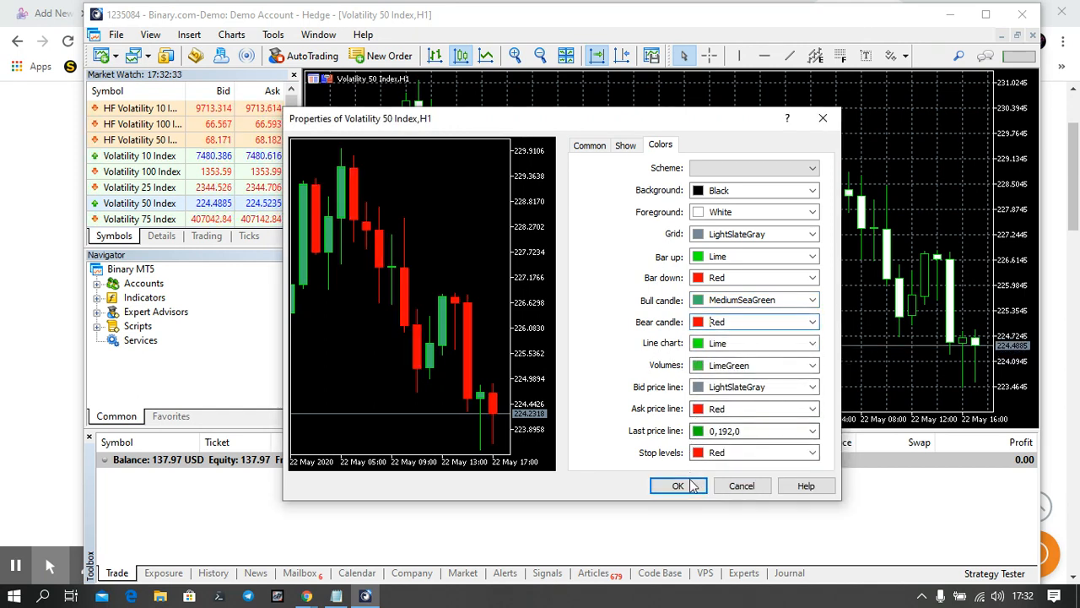
pyautogui.click(677, 485)
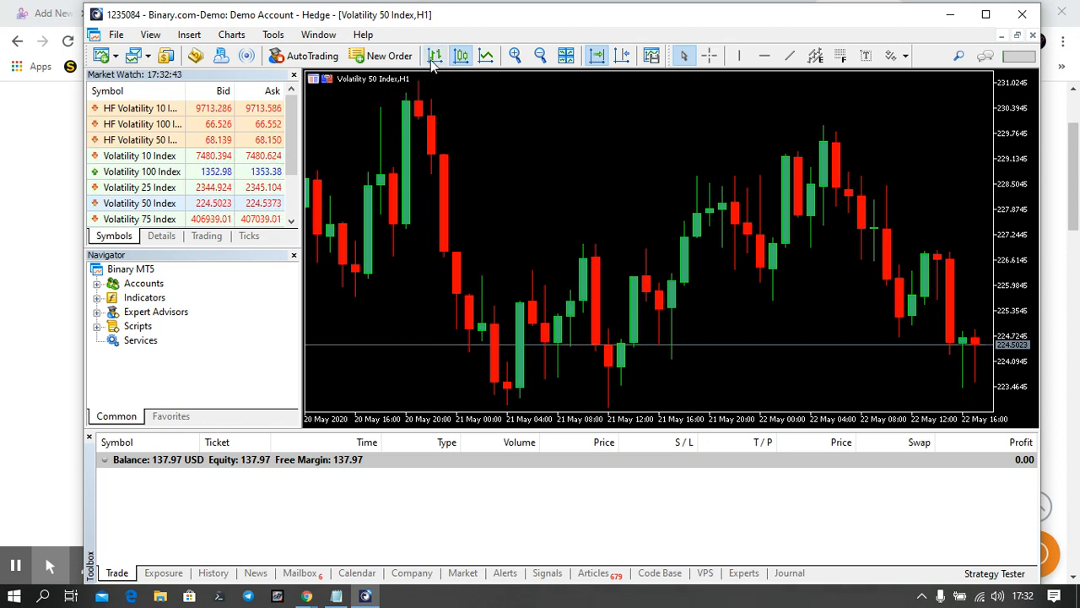
# Step: Toggle bars back to candlesticks, zoom in twice, and tile the chart window
pyautogui.click(460, 55)
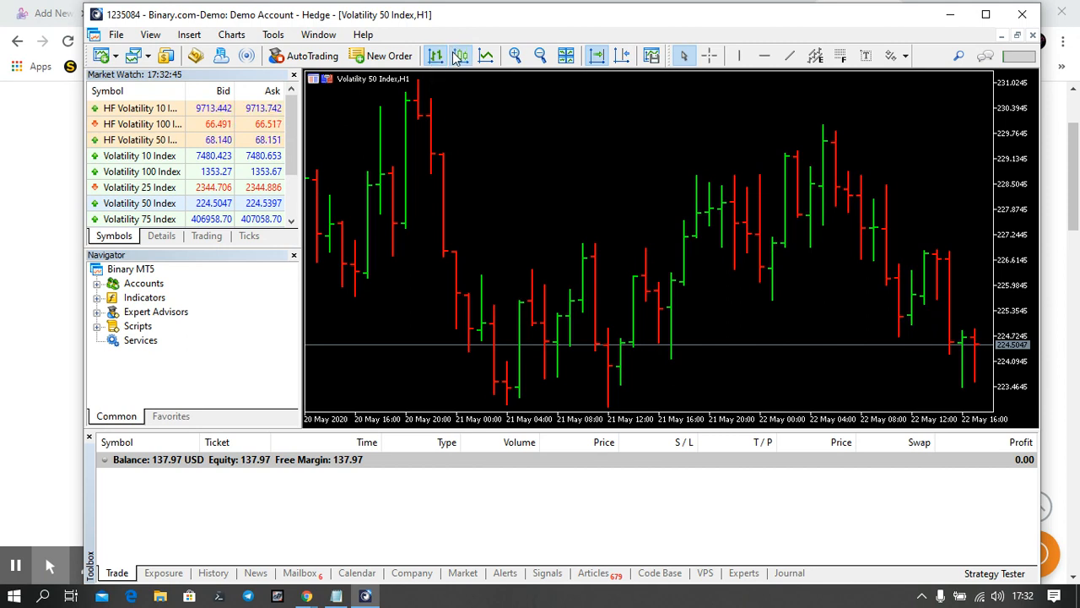
pyautogui.click(461, 56)
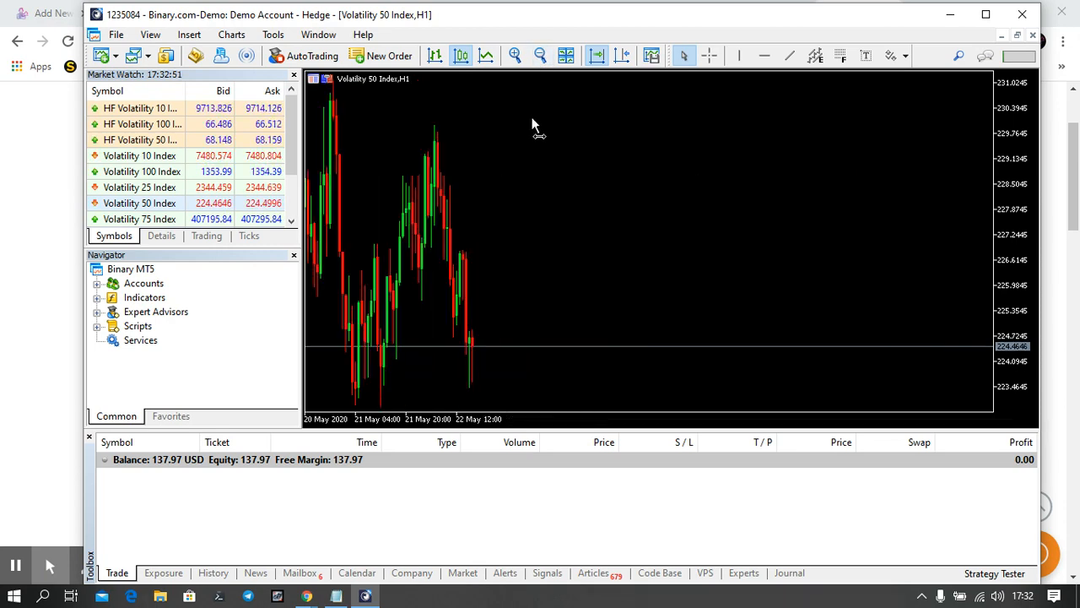
pyautogui.click(514, 56)
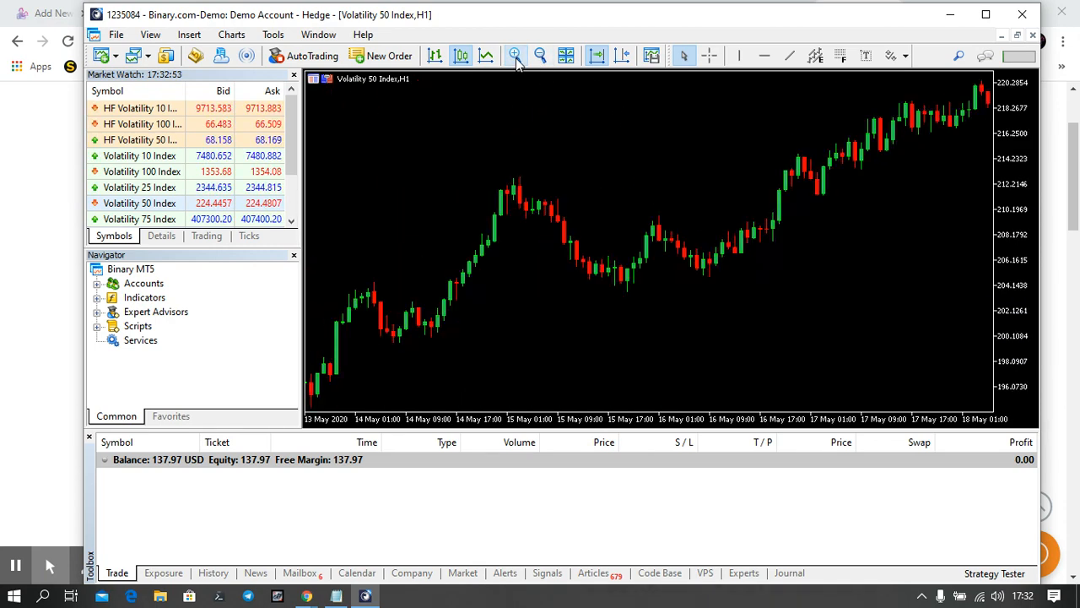
pyautogui.click(514, 55)
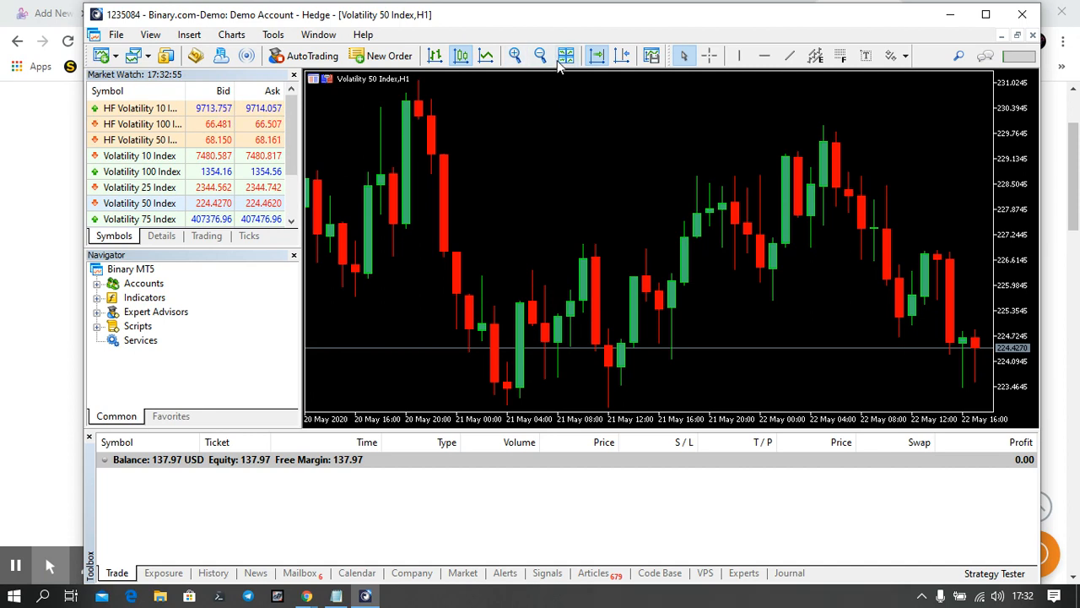
pyautogui.click(566, 56)
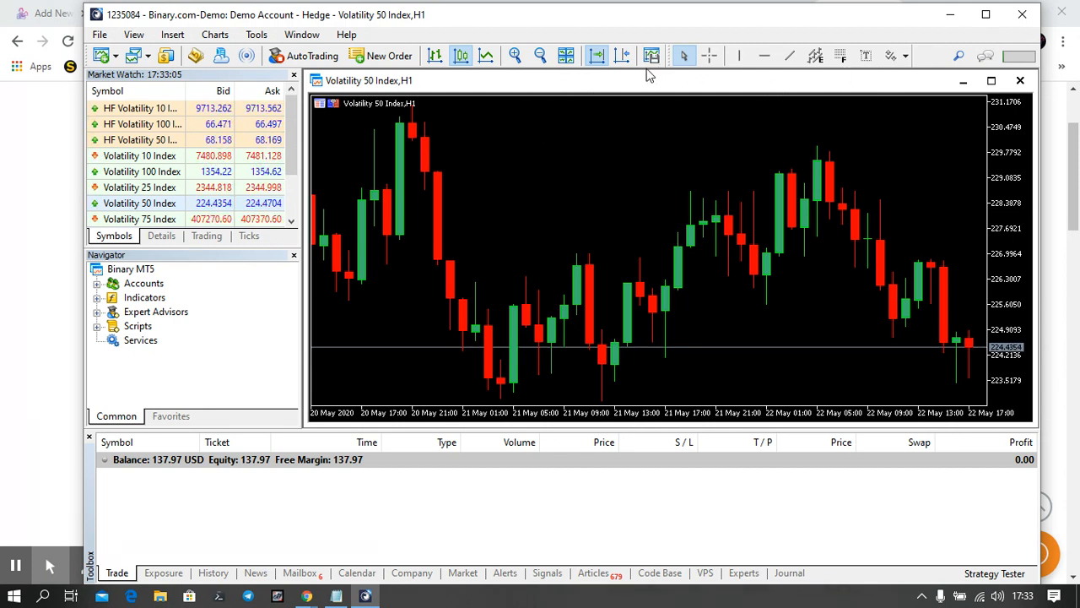
pyautogui.moveTo(596, 56)
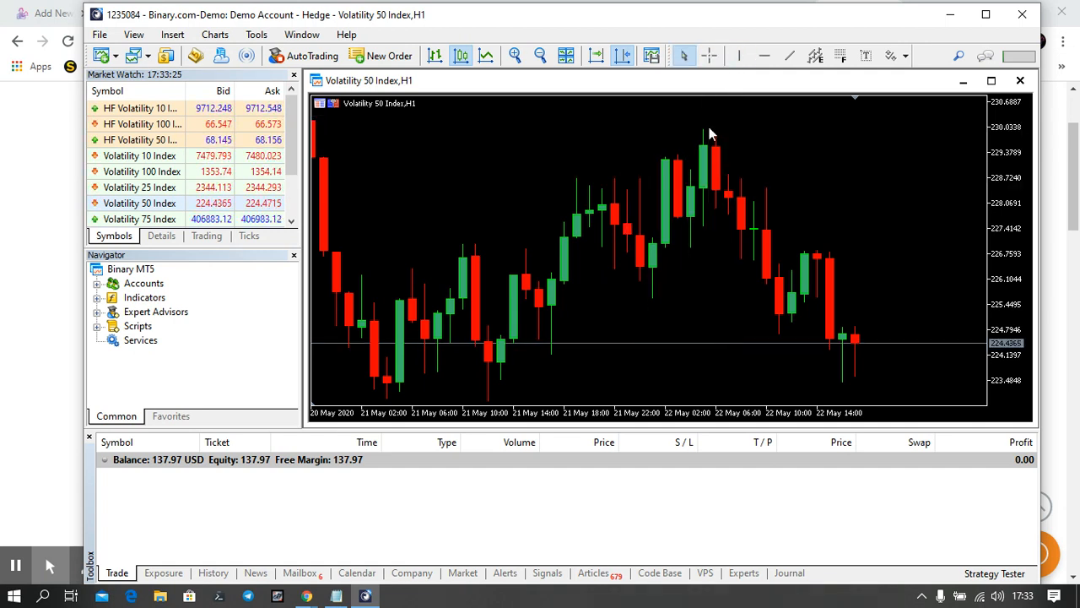
pyautogui.moveTo(738, 56)
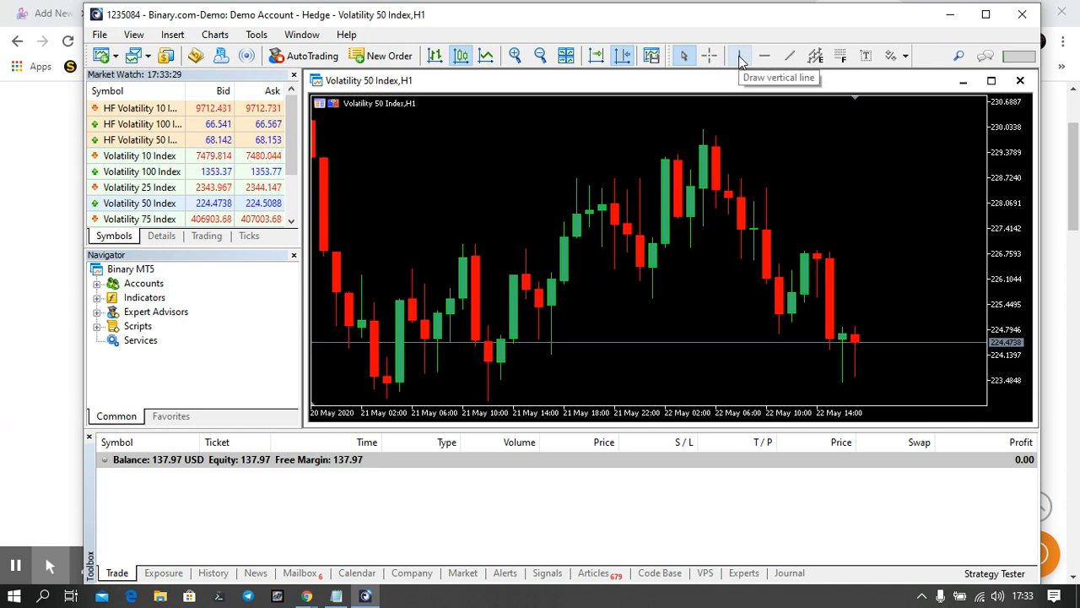
# Step: Scroll to the 19–21 May candles and draw a downward trendline across them
pyautogui.click(739, 56)
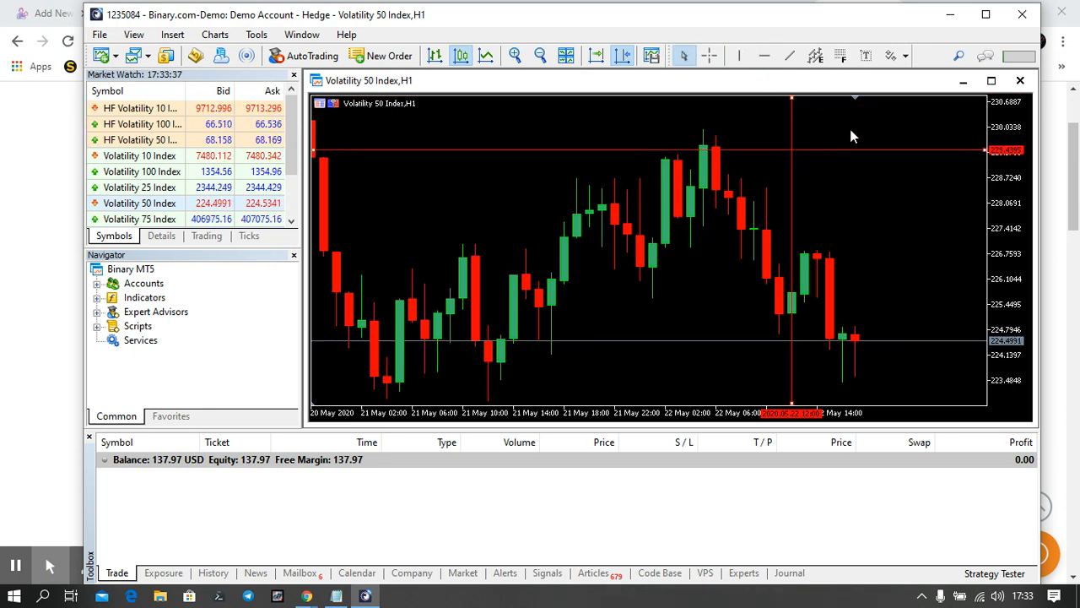
pyautogui.click(789, 56)
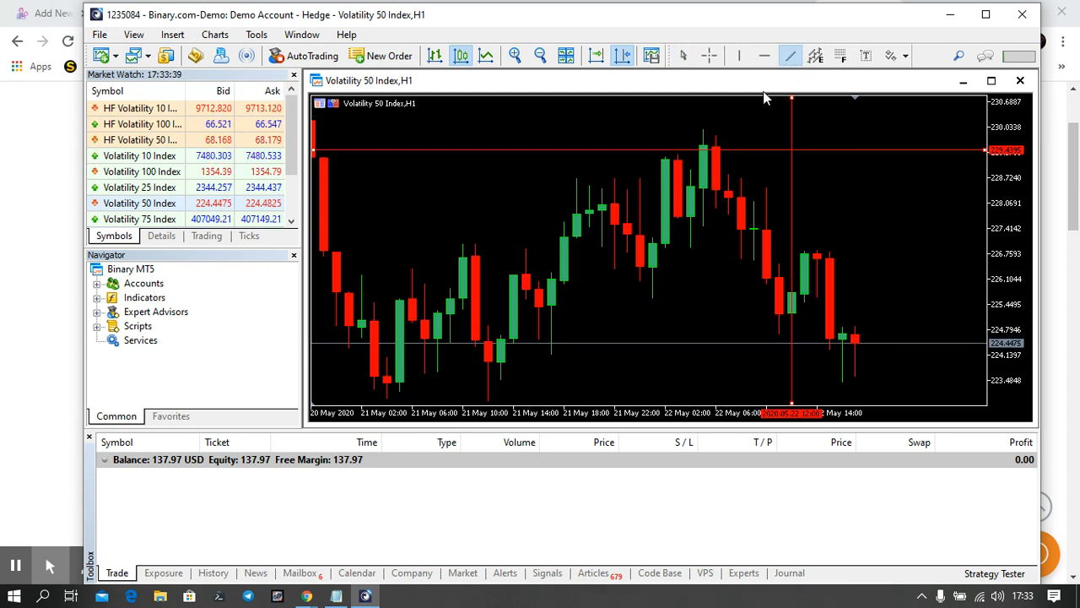
pyautogui.moveTo(601, 315); pyautogui.dragTo(740, 222)
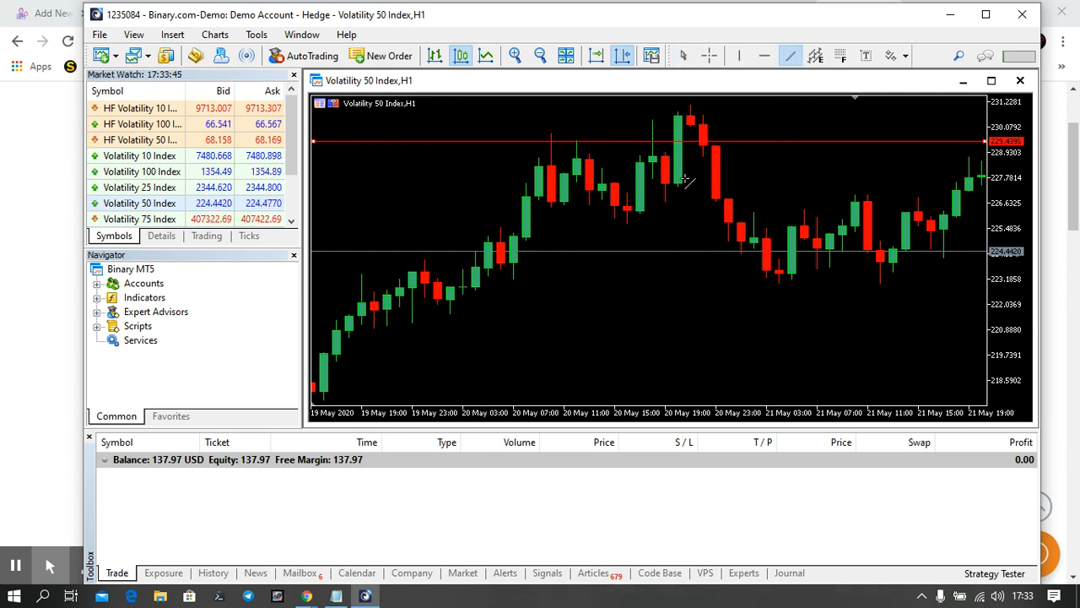
pyautogui.moveTo(678, 159); pyautogui.dragTo(741, 294)
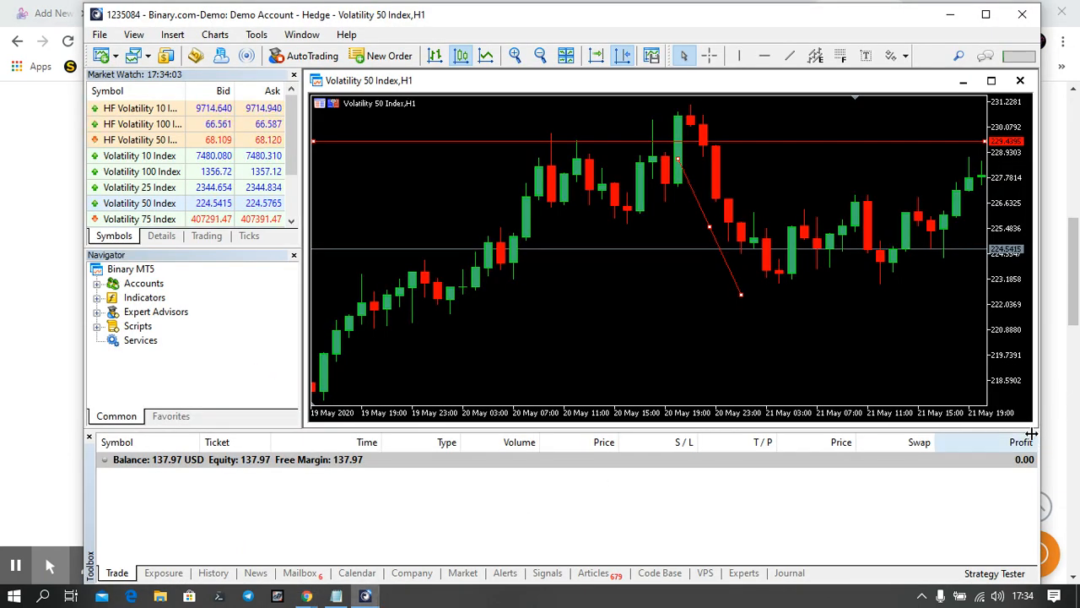
# Step: Browse the Toolbox News, Mailbox and Calendar tabs, ending on account History
pyautogui.click(213, 572)
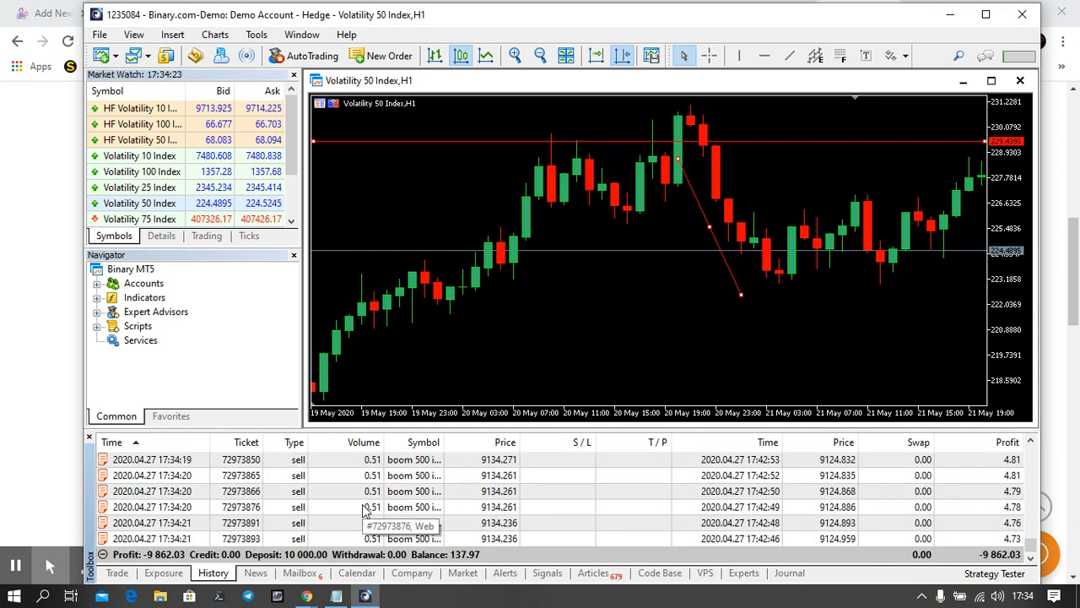
pyautogui.click(254, 573)
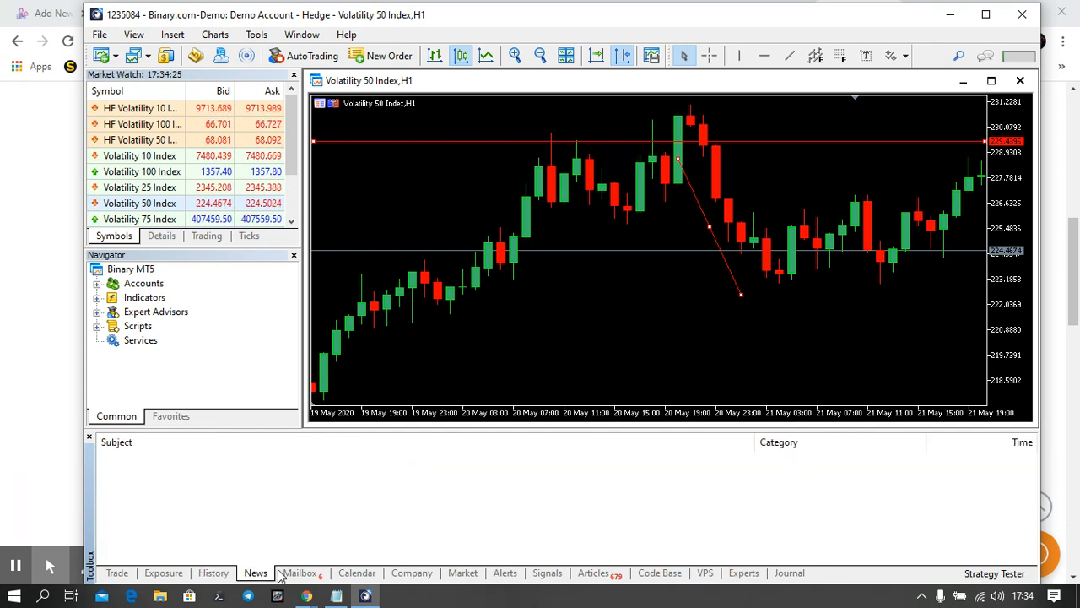
pyautogui.click(300, 572)
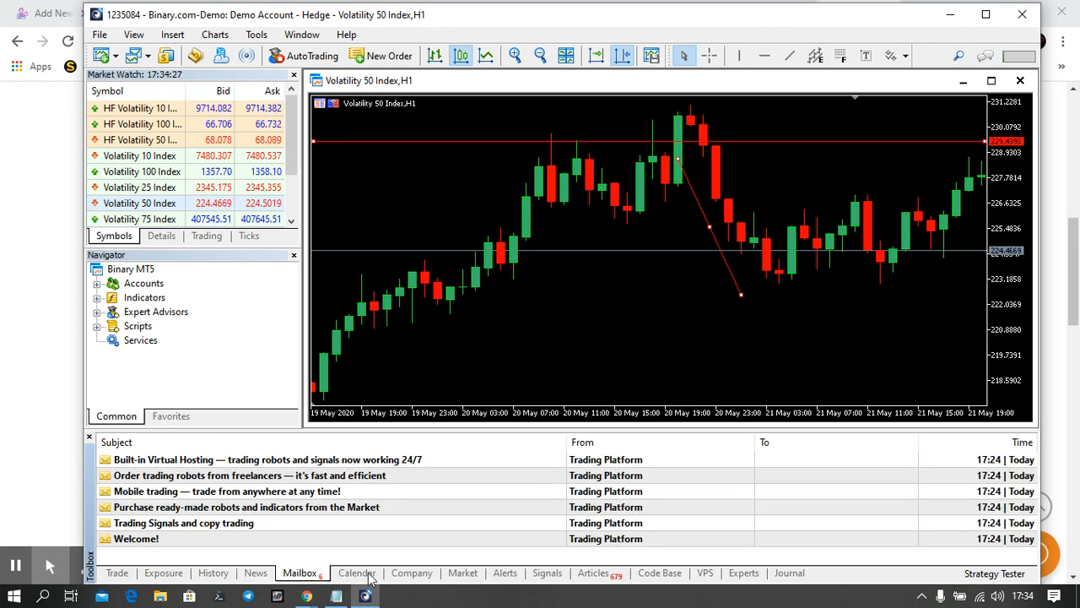
pyautogui.click(356, 572)
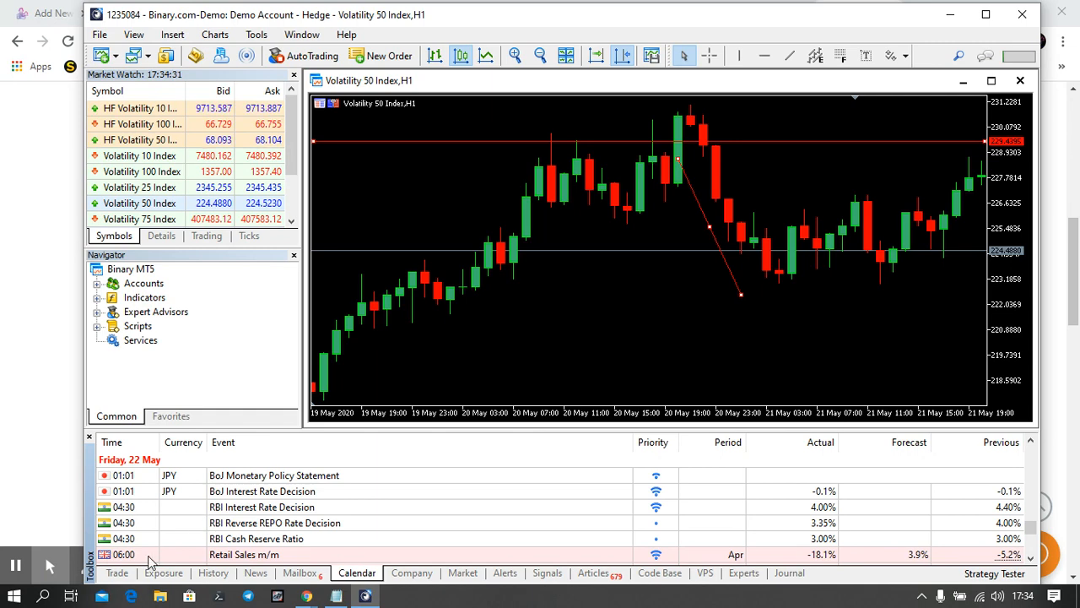
pyautogui.click(212, 572)
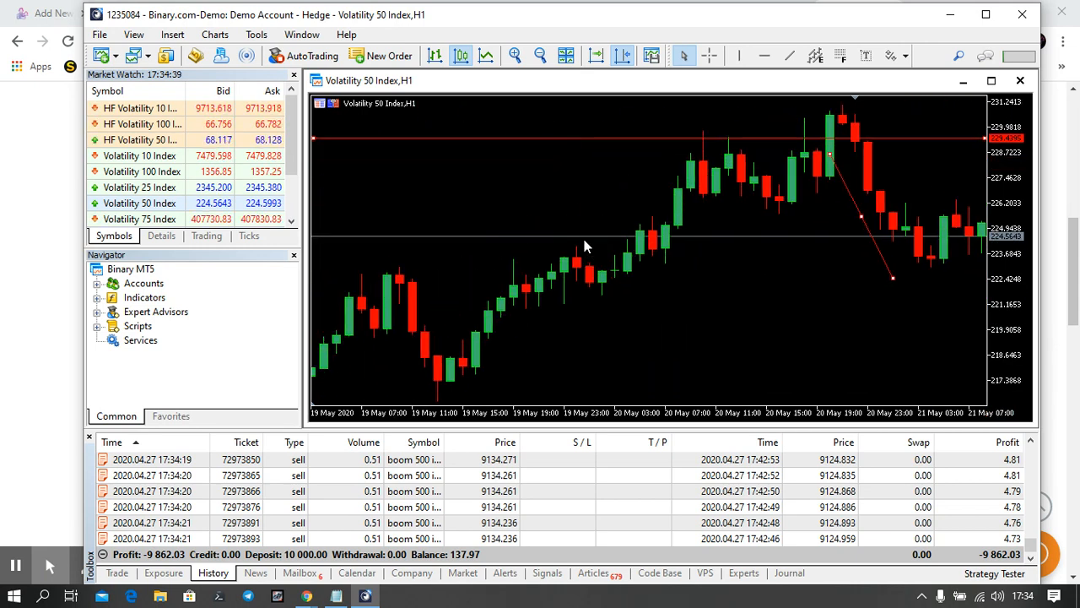
# Step: Add the Stochastic Oscillator with default 5,3,3 settings from Navigator's Oscillators list
pyautogui.click(143, 297)
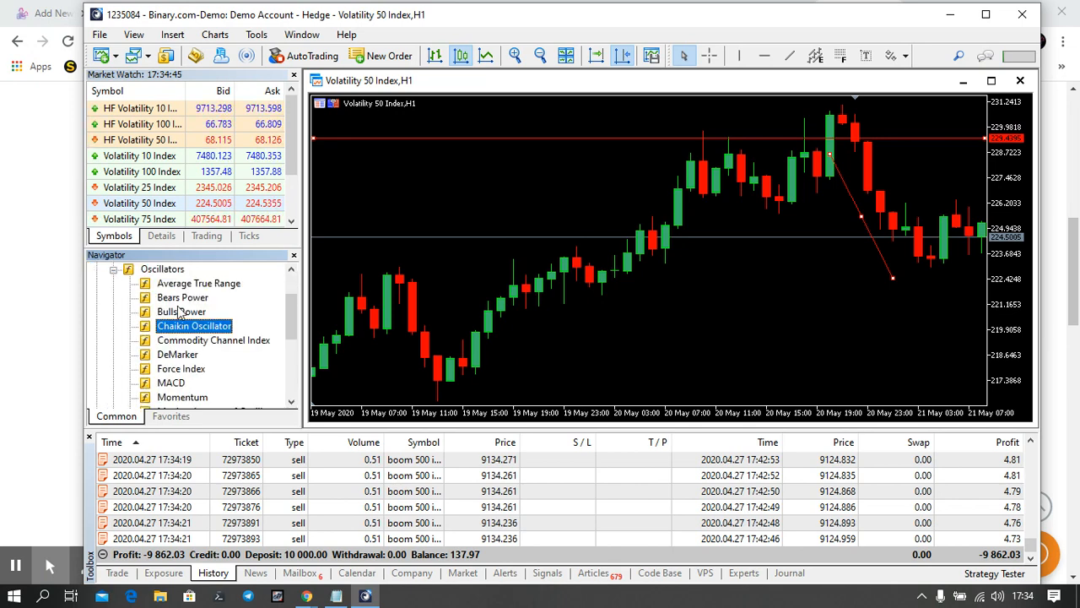
pyautogui.scroll(-3)
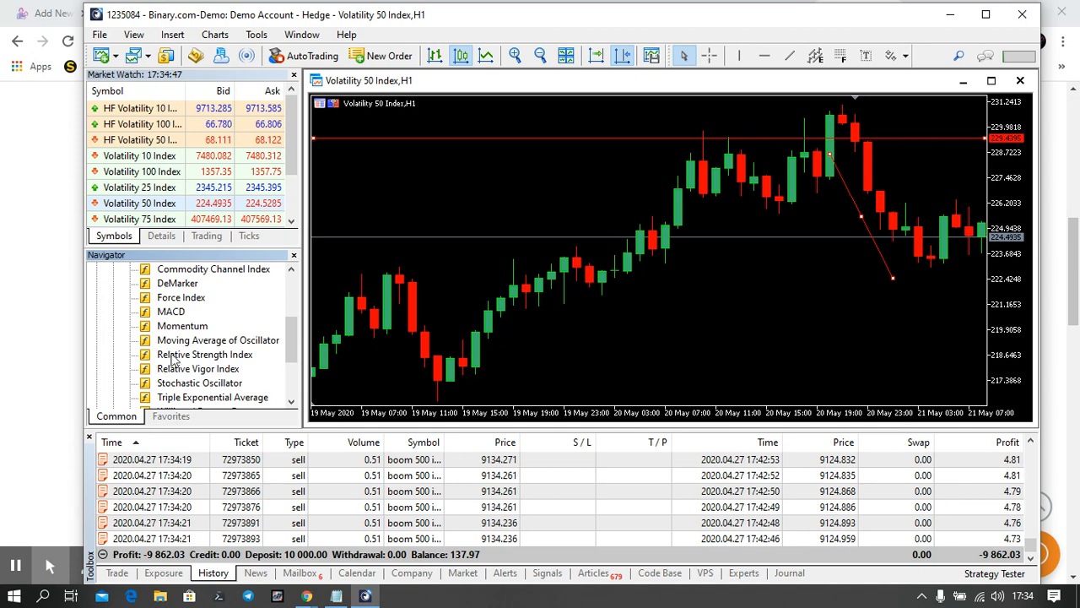
pyautogui.click(199, 382)
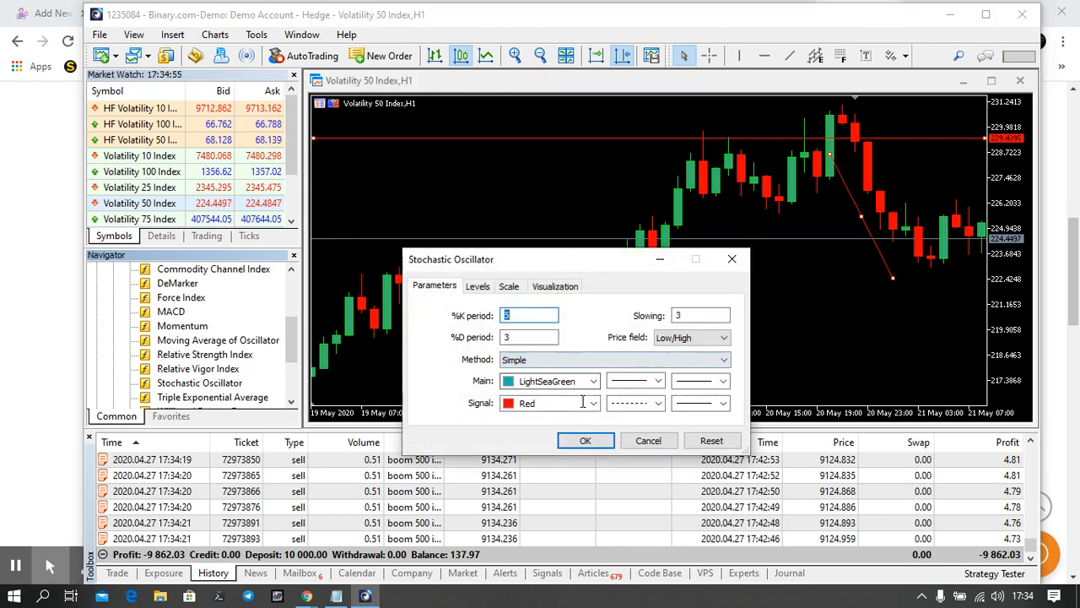
pyautogui.click(586, 441)
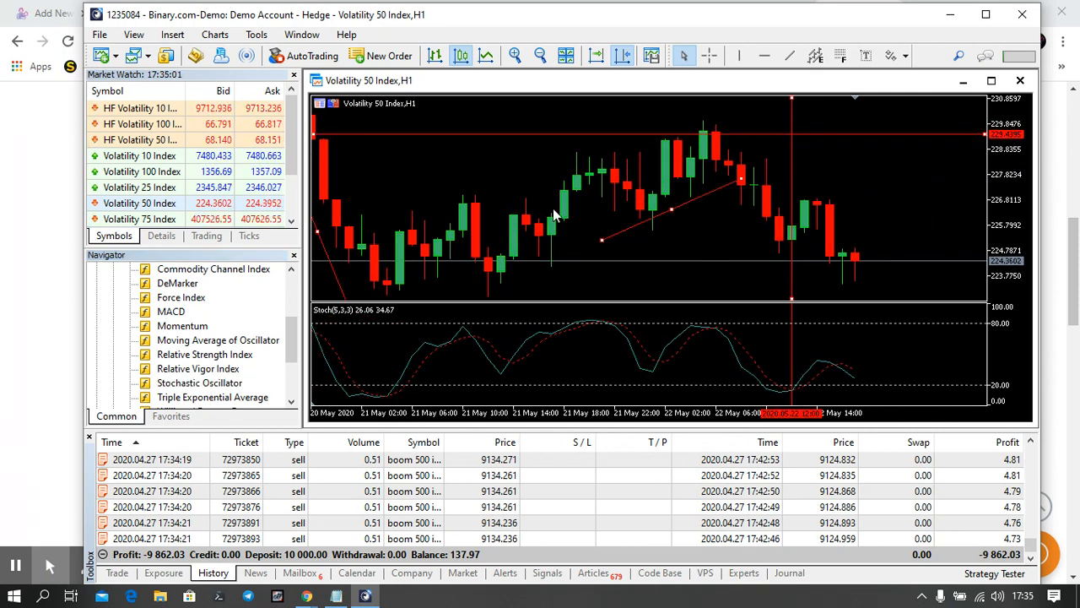
pyautogui.moveTo(679, 126)
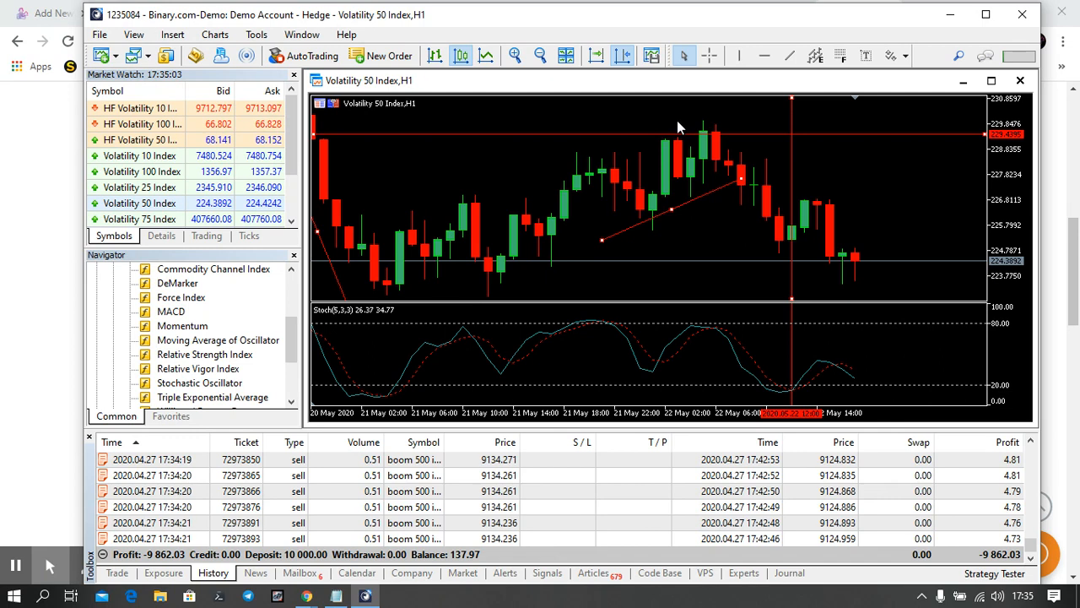
pyautogui.moveTo(694, 174)
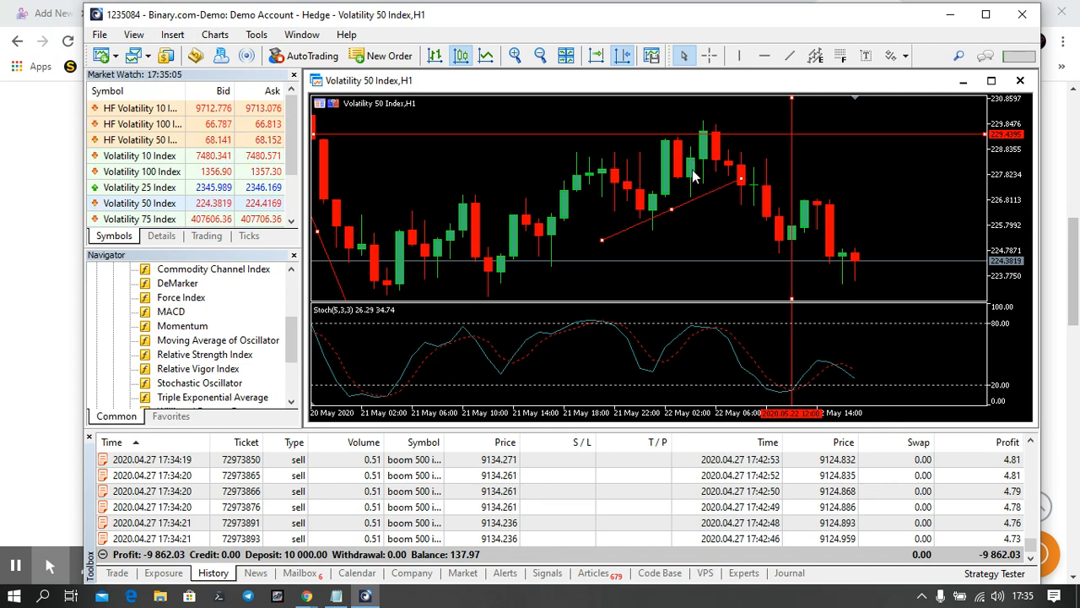
pyautogui.moveTo(665, 198)
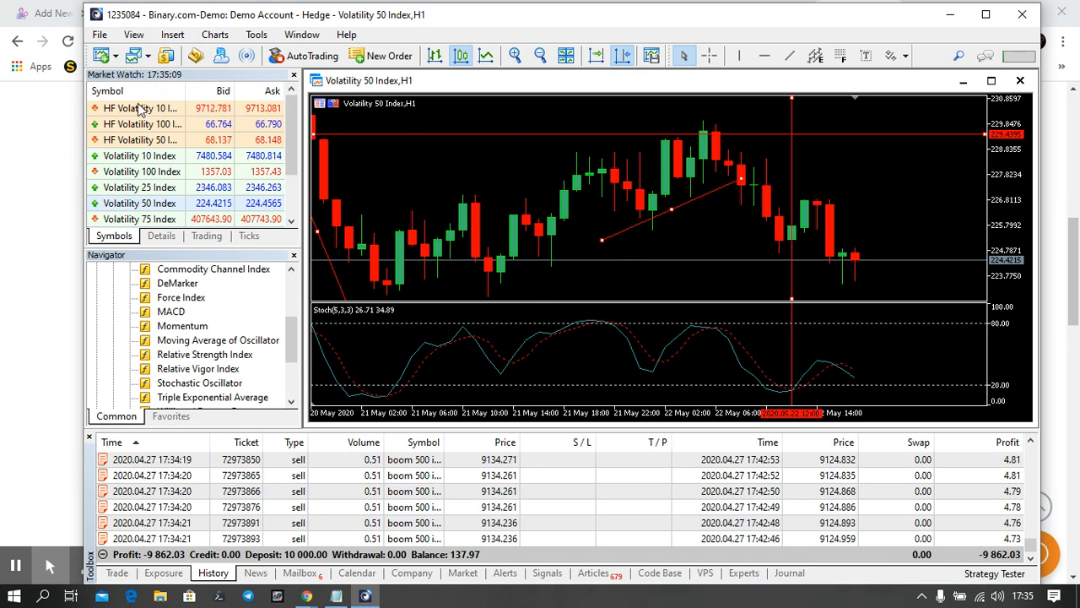
pyautogui.click(99, 34)
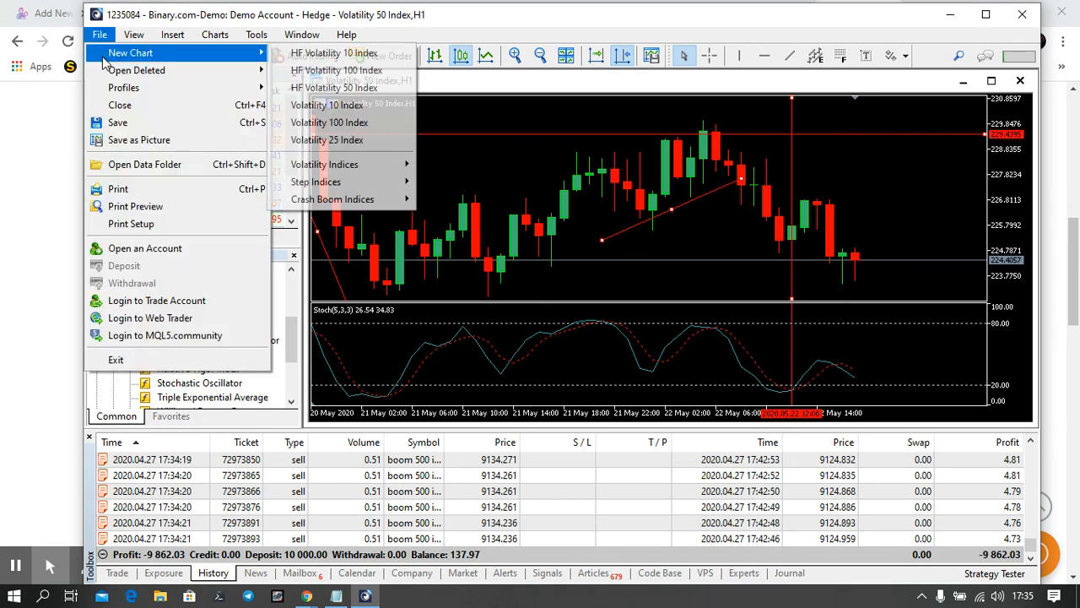
pyautogui.moveTo(118, 123)
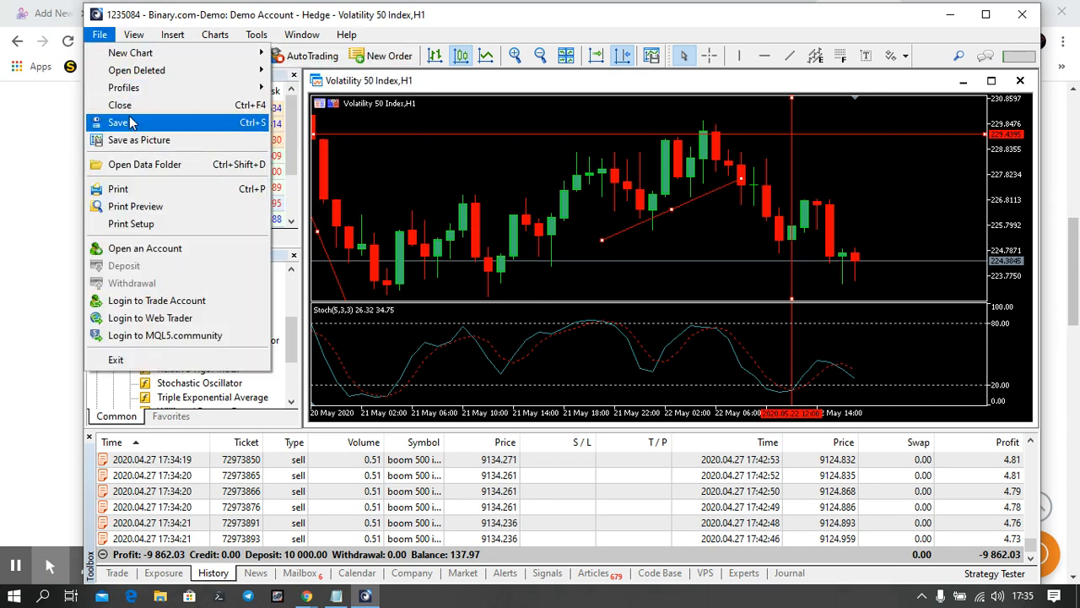
pyautogui.moveTo(139, 140)
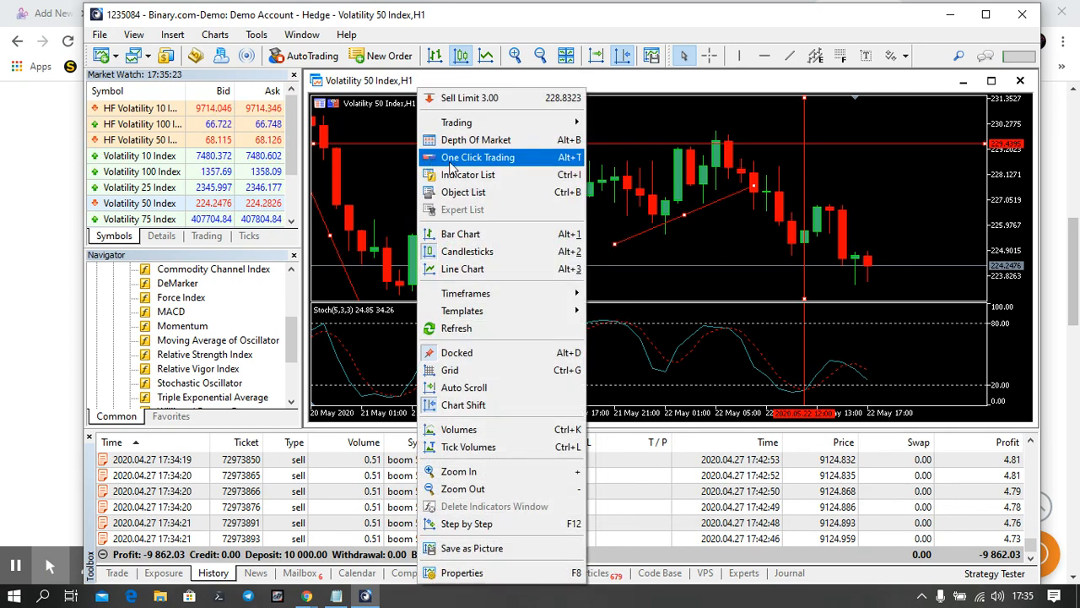
pyautogui.moveTo(464, 293)
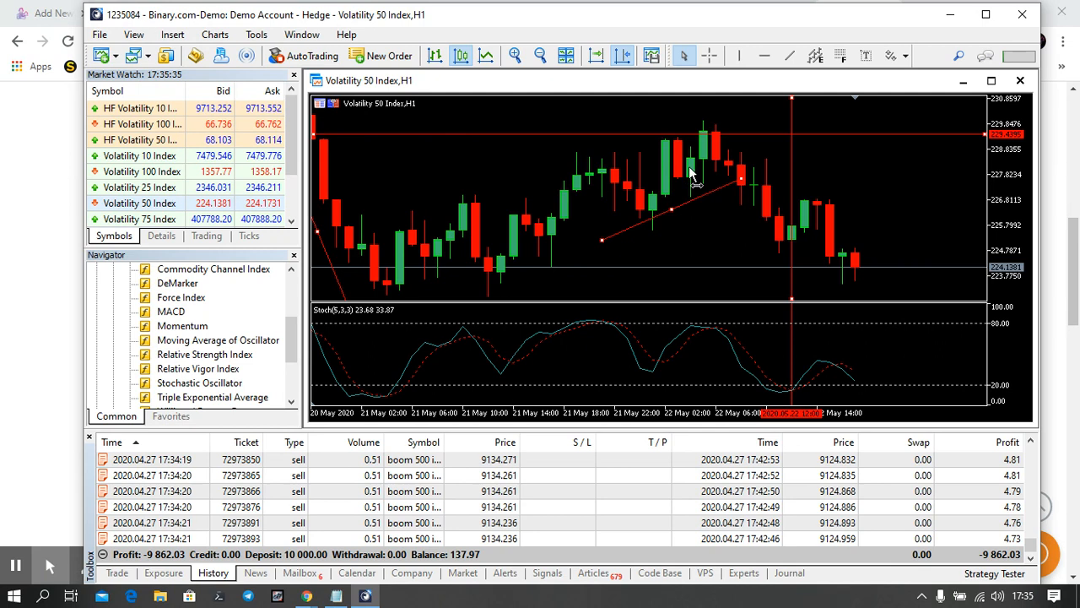
pyautogui.moveTo(903, 175)
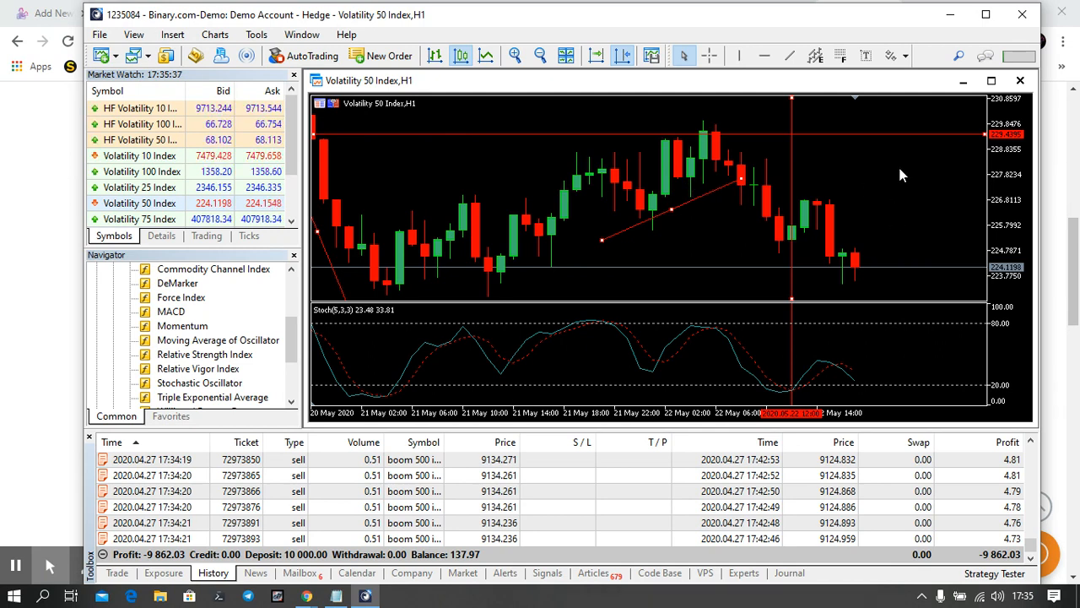
pyautogui.moveTo(477, 167)
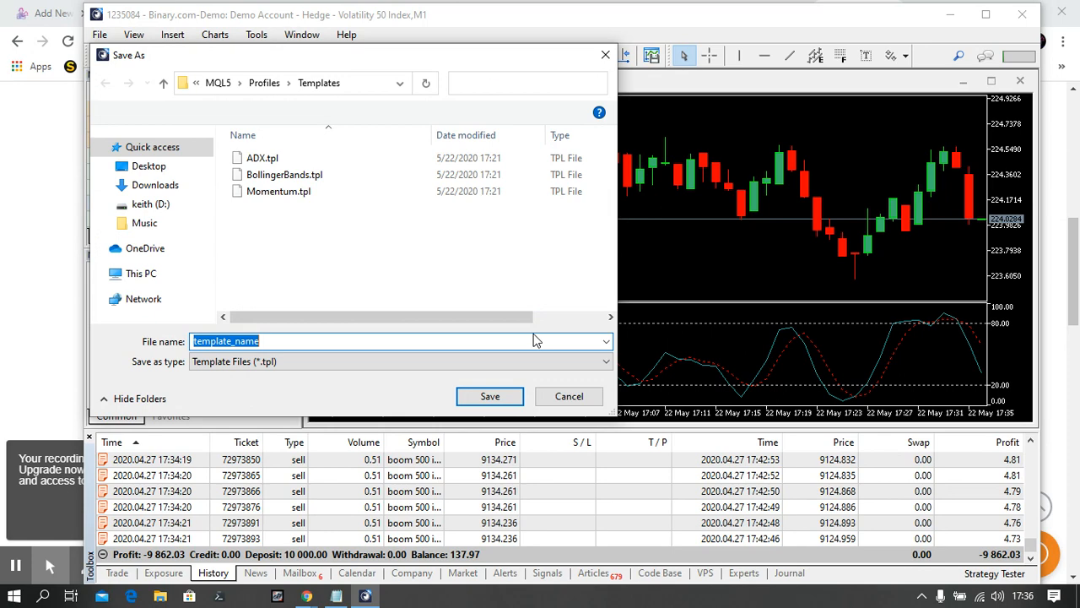
# Step: Save the chart setup as a template named 'mt5'
pyautogui.write('mt5')
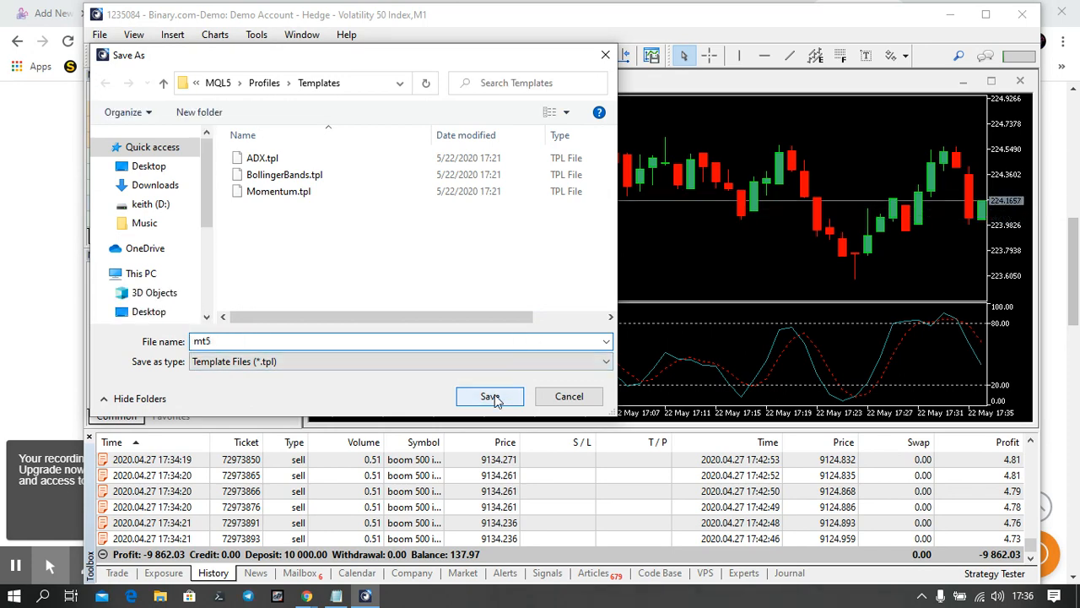
pyautogui.click(489, 396)
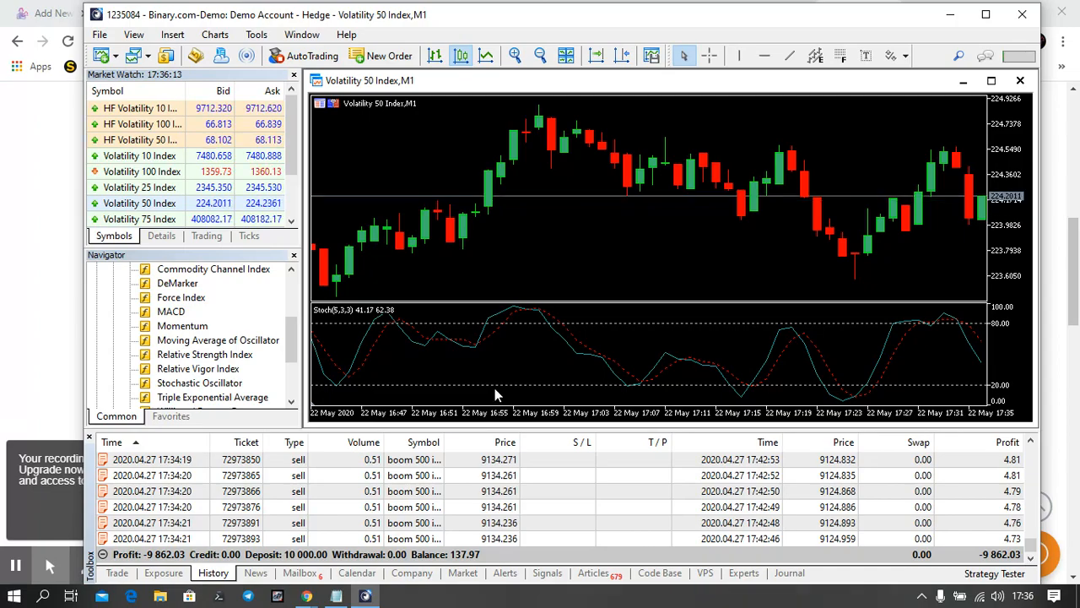